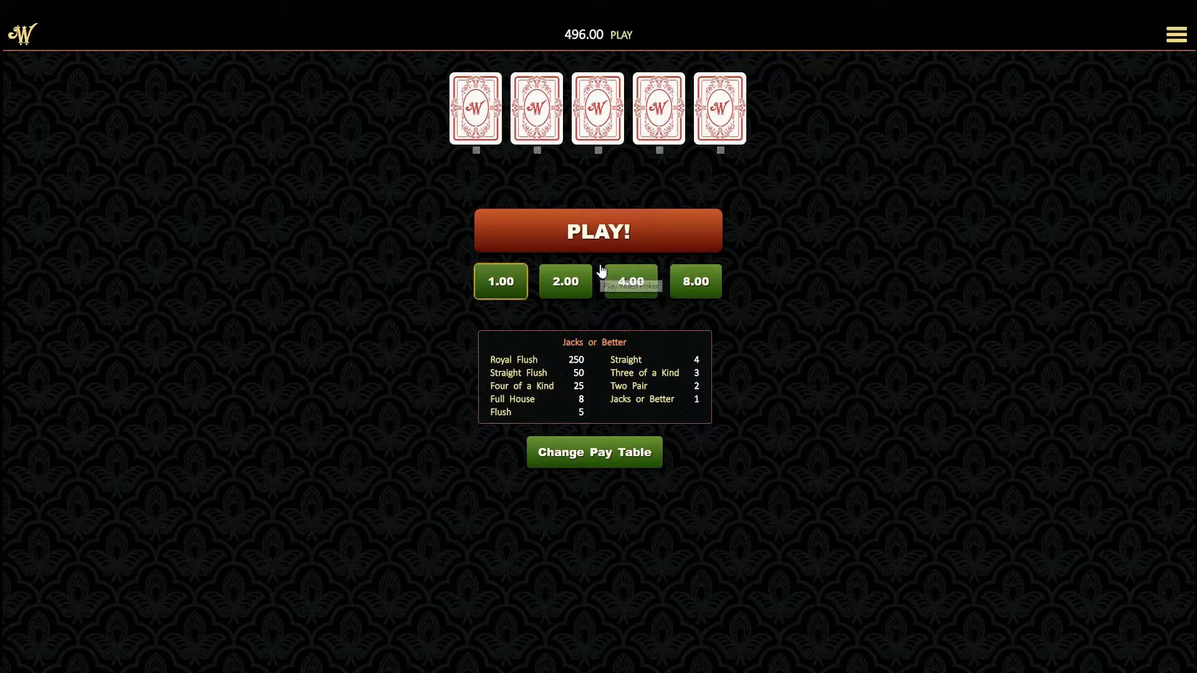
- Open the Provably Fair page from the site's hamburger menu
left_click(1176, 34)
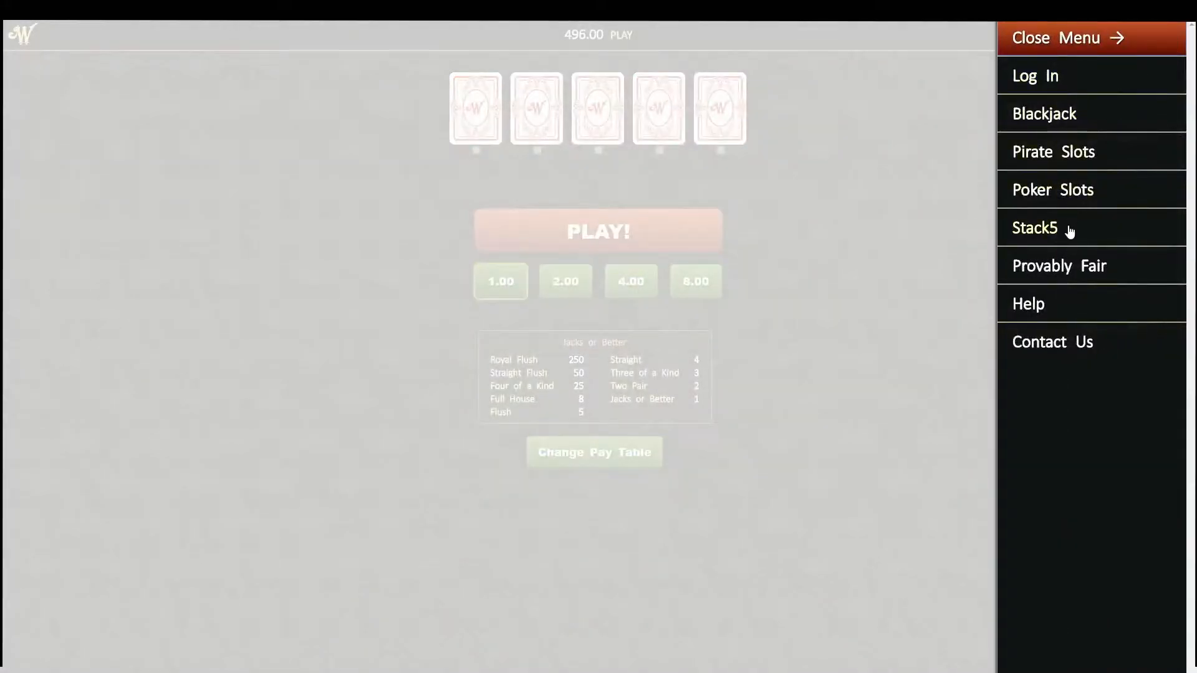
left_click(1058, 265)
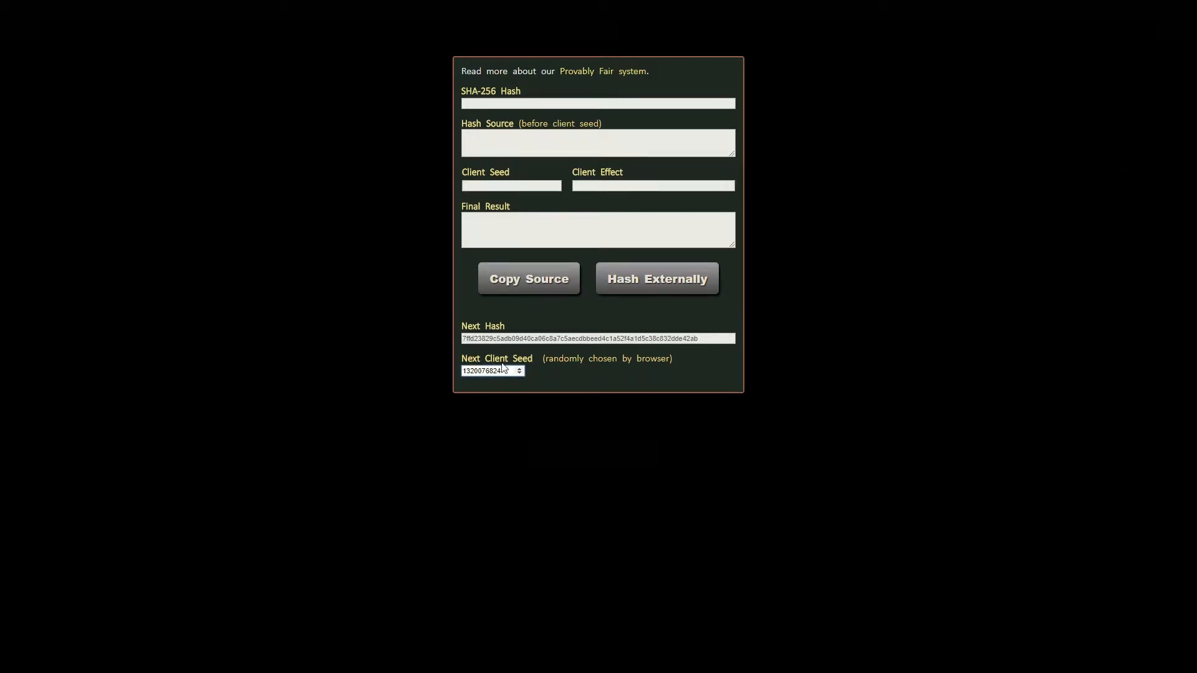
triple_click(487, 370)
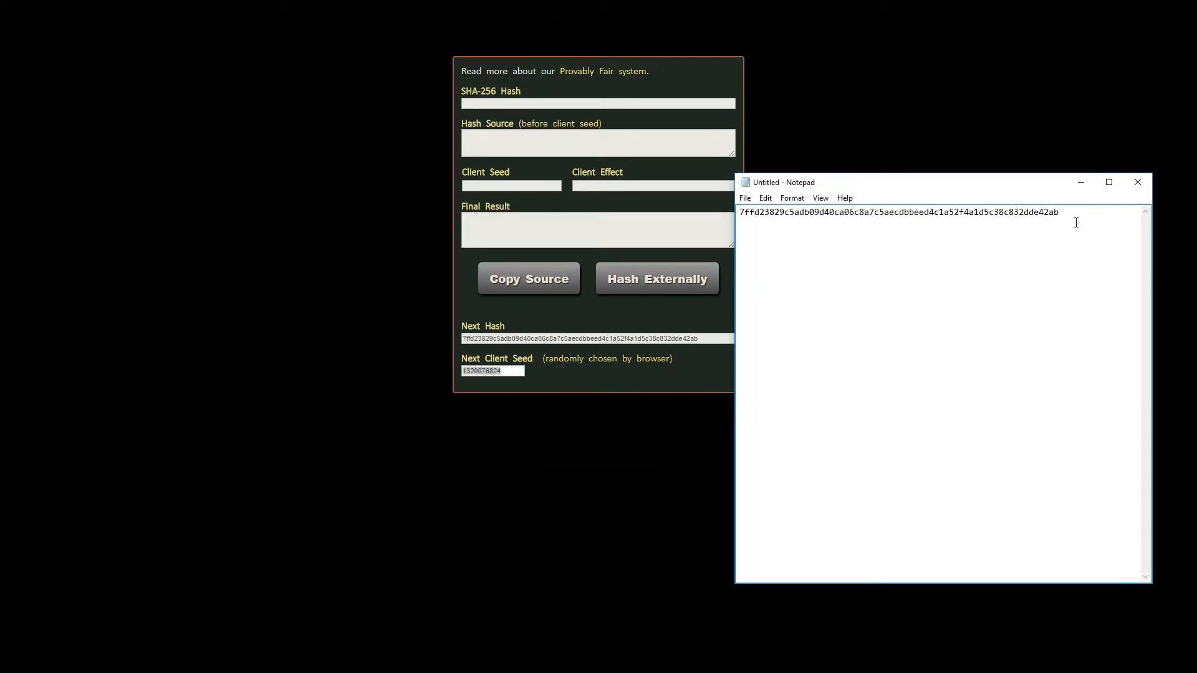
type("1320076824")
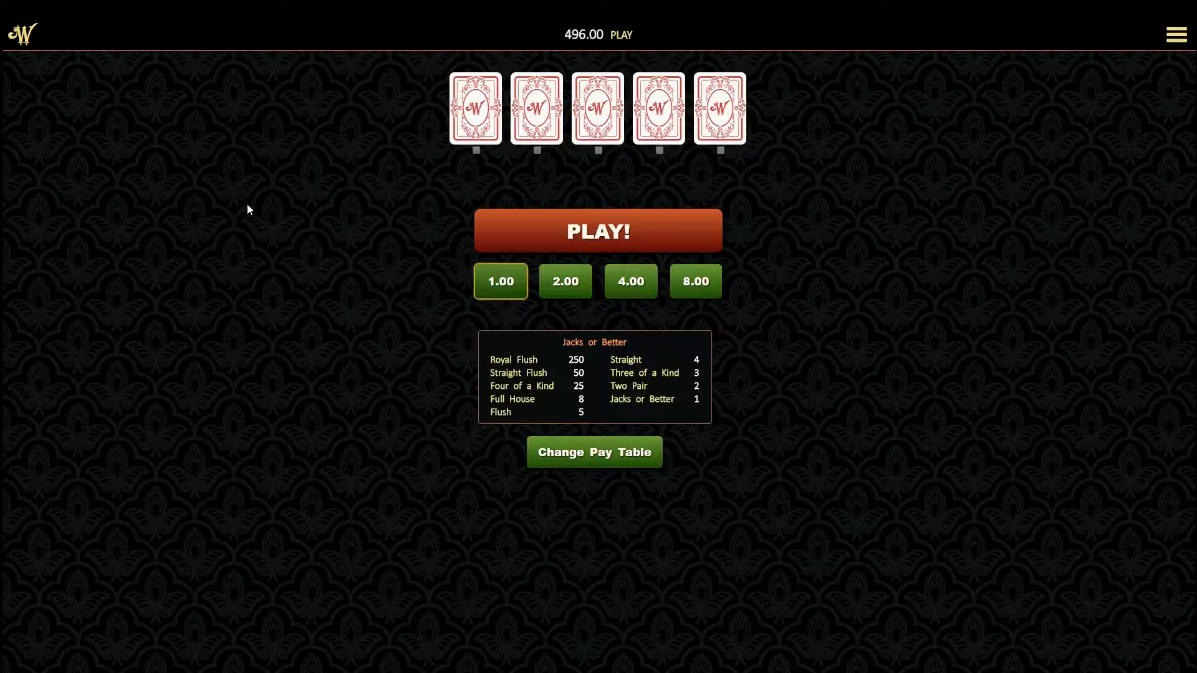
mouse_move(498, 370)
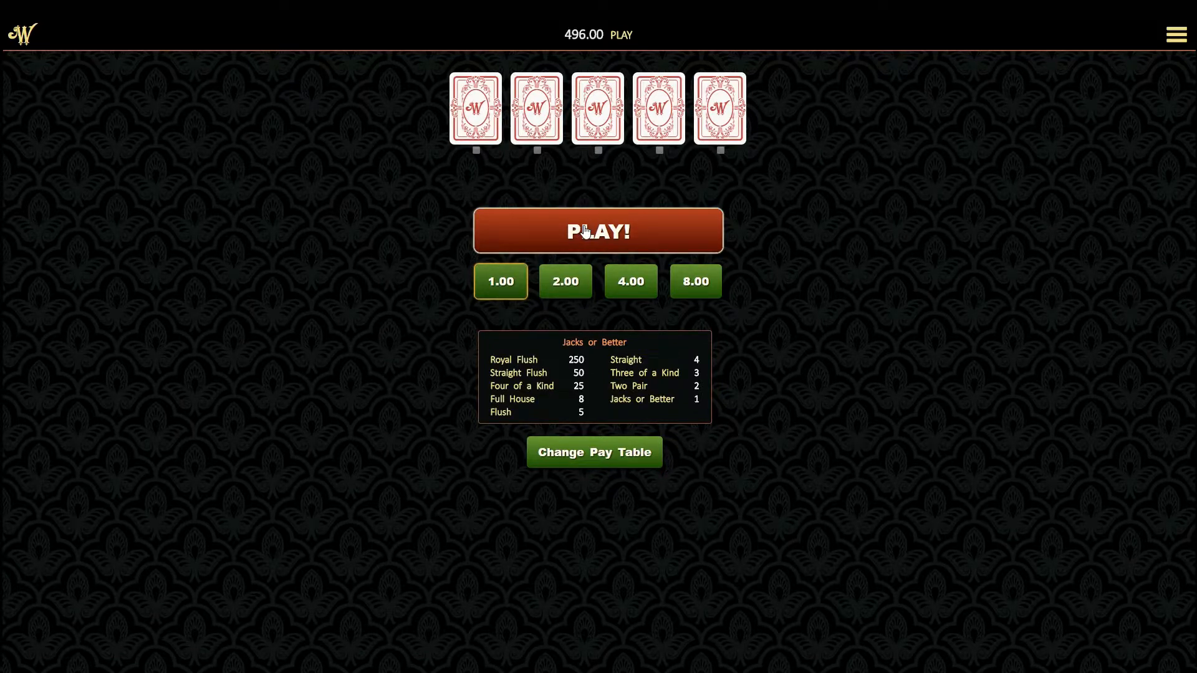
- Deal a 1.00 hand, hold K♣ and A♠, and draw to Two Pair
left_click(598, 231)
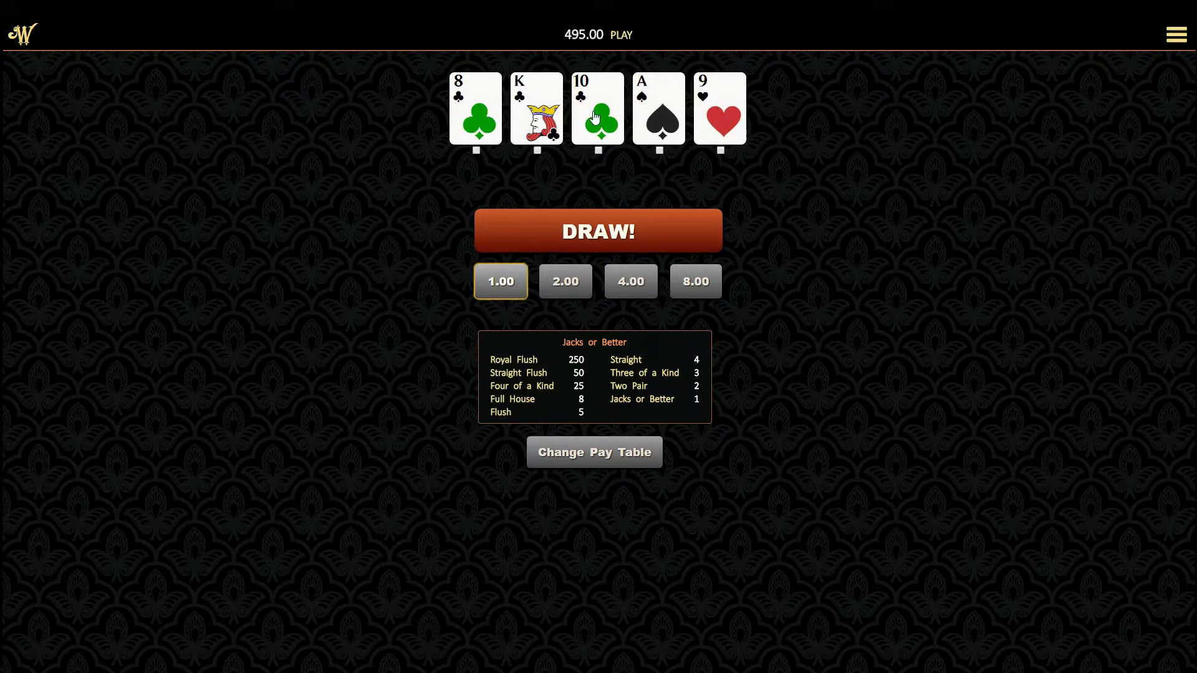
left_click(659, 108)
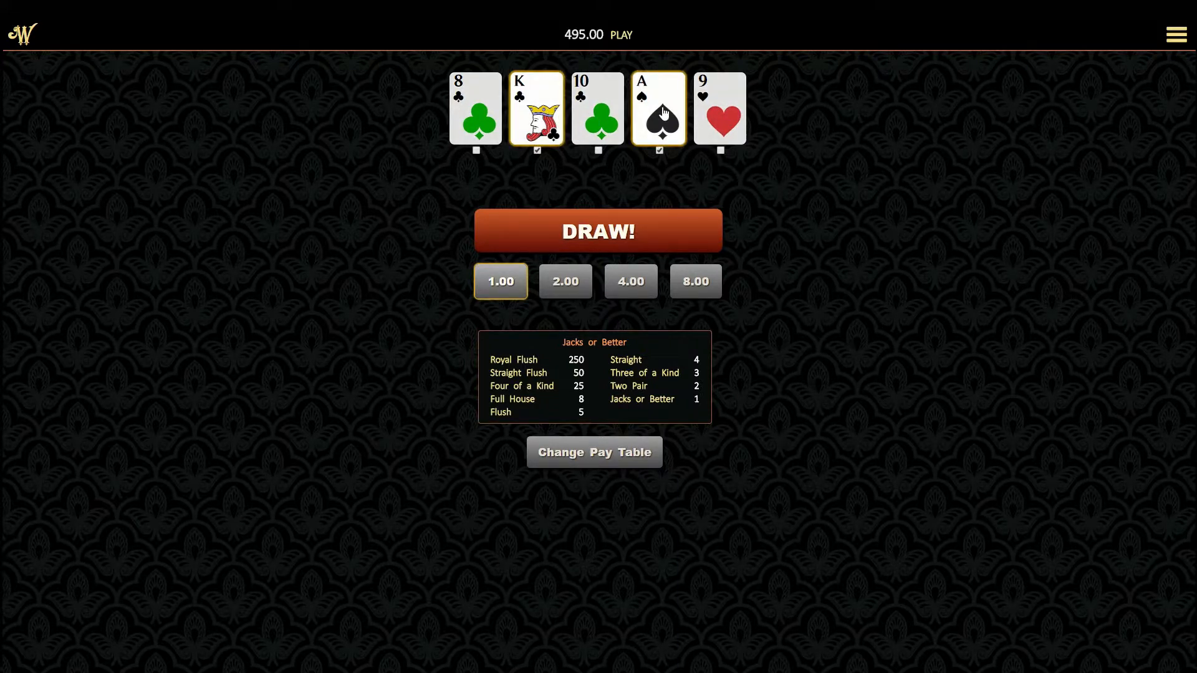
left_click(598, 230)
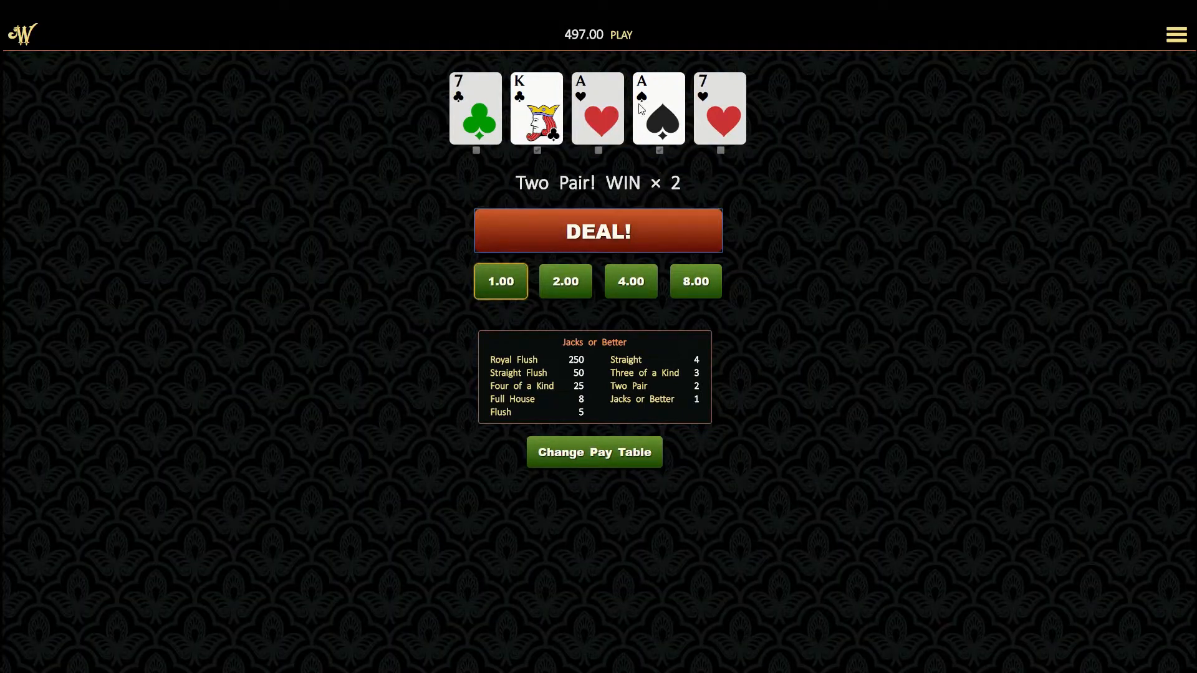
mouse_move(1177, 34)
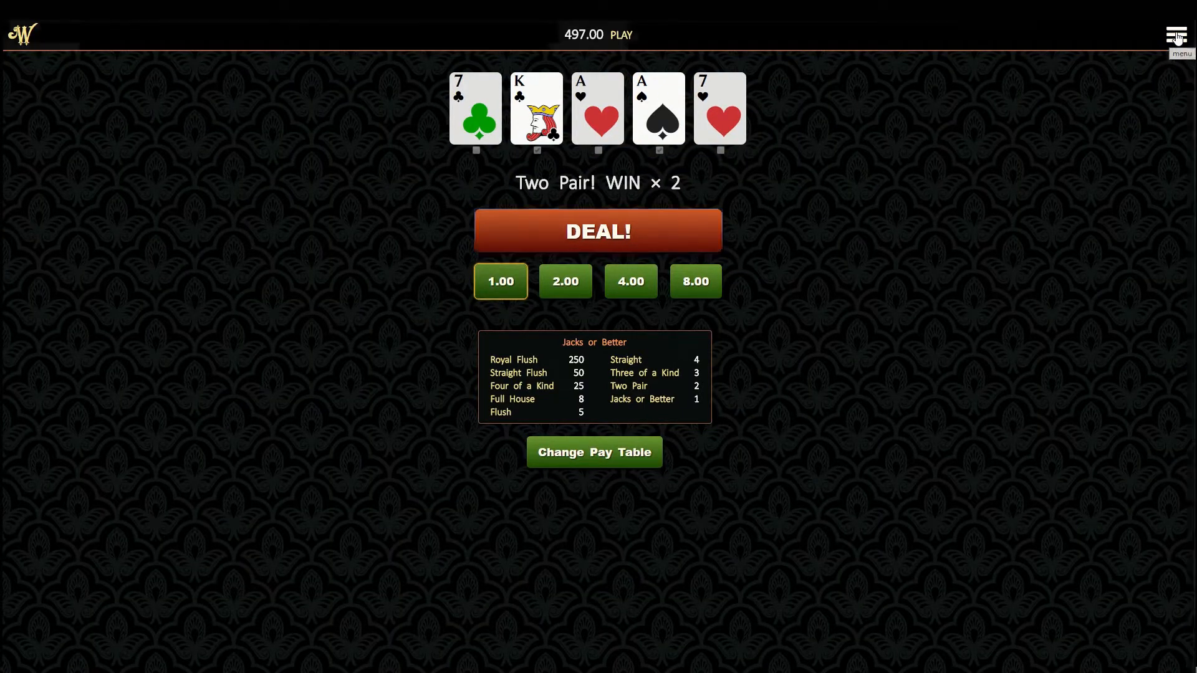
- Show this hand's Provably Fair details and select the saved client seed in Notepad
left_click(1176, 36)
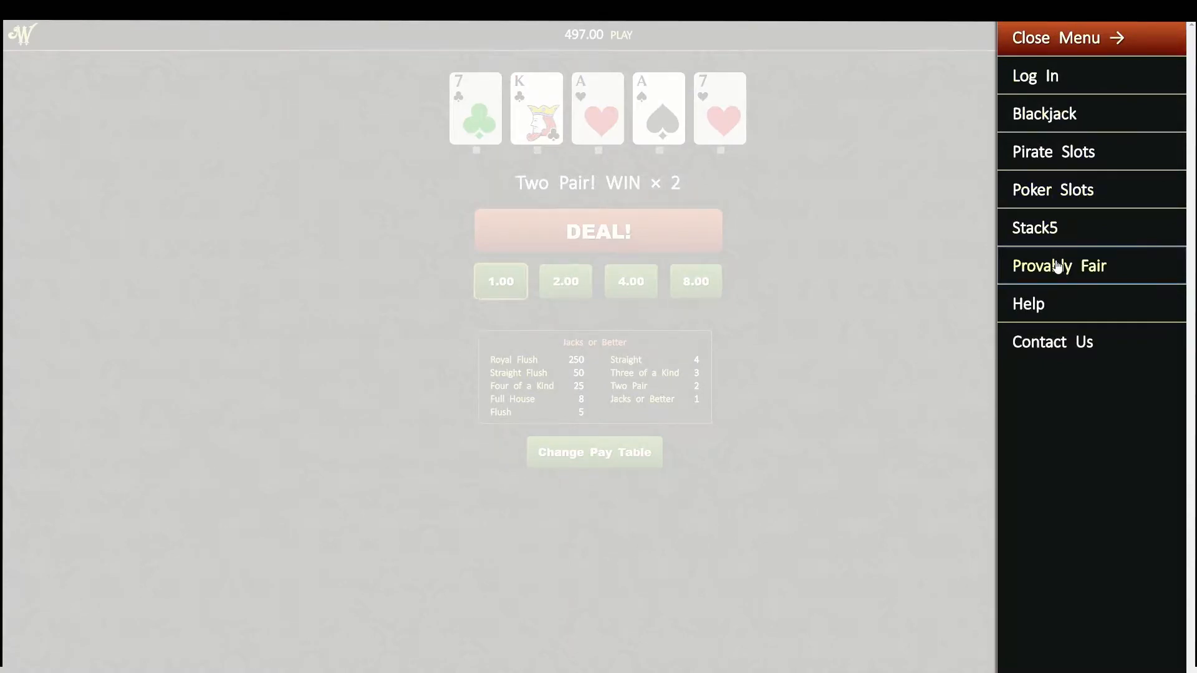
left_click(1059, 266)
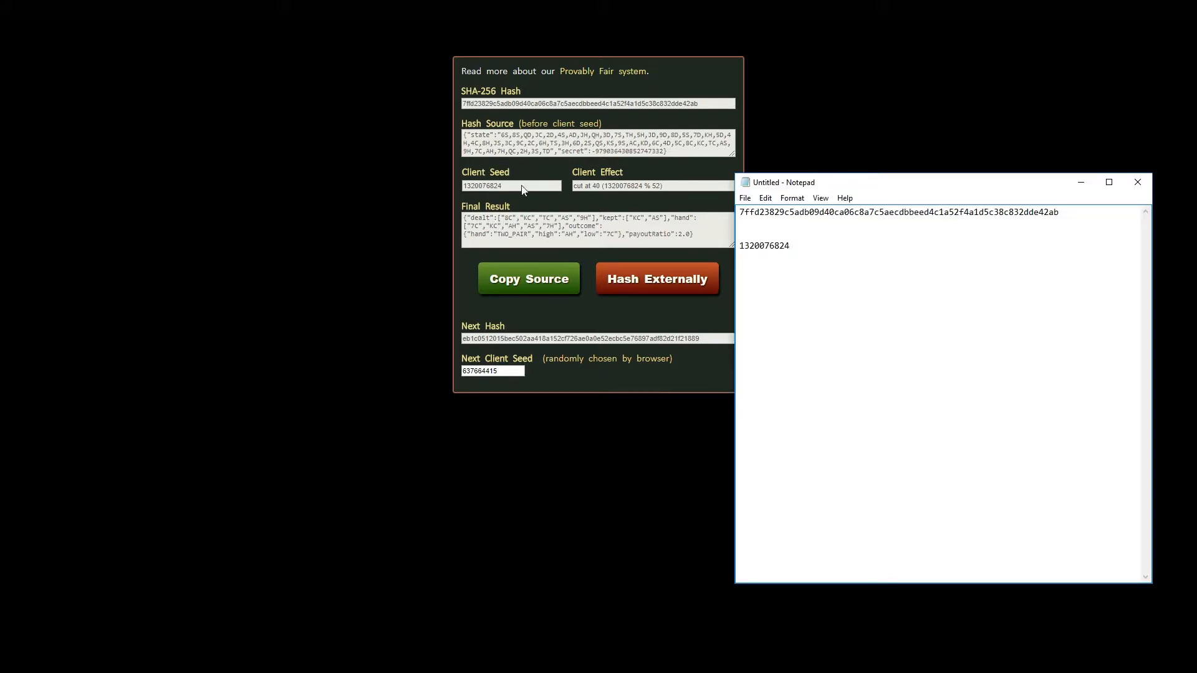
double_click(765, 245)
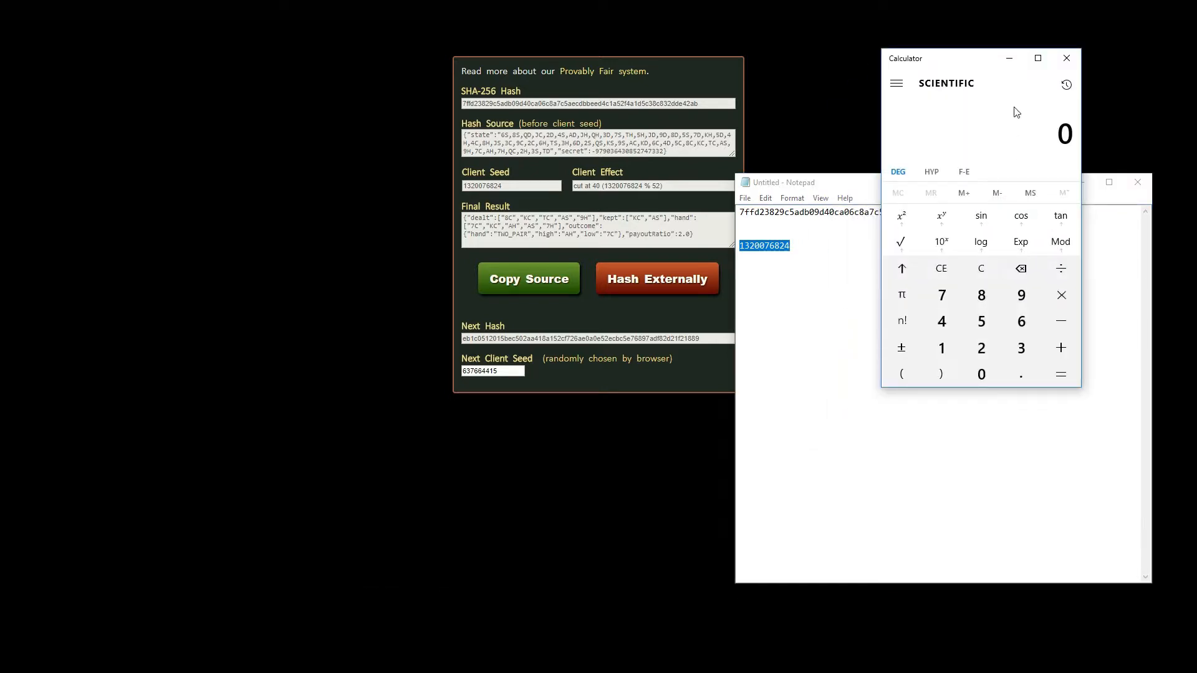
mouse_move(1065, 135)
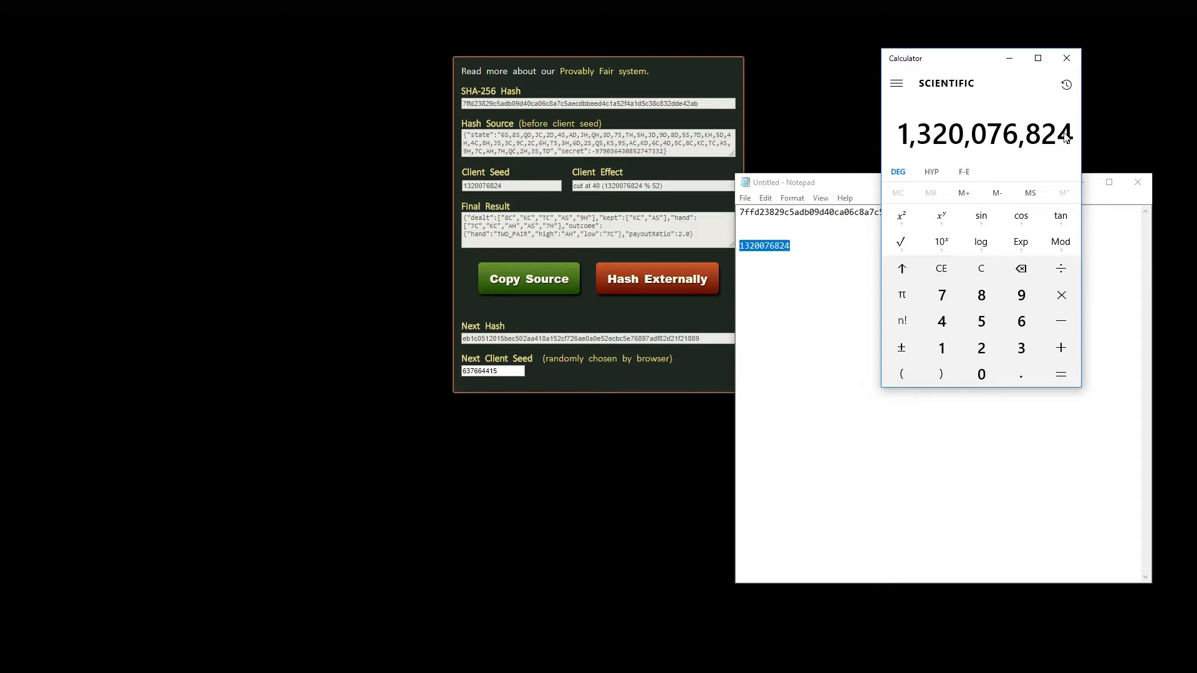
left_click(1060, 242)
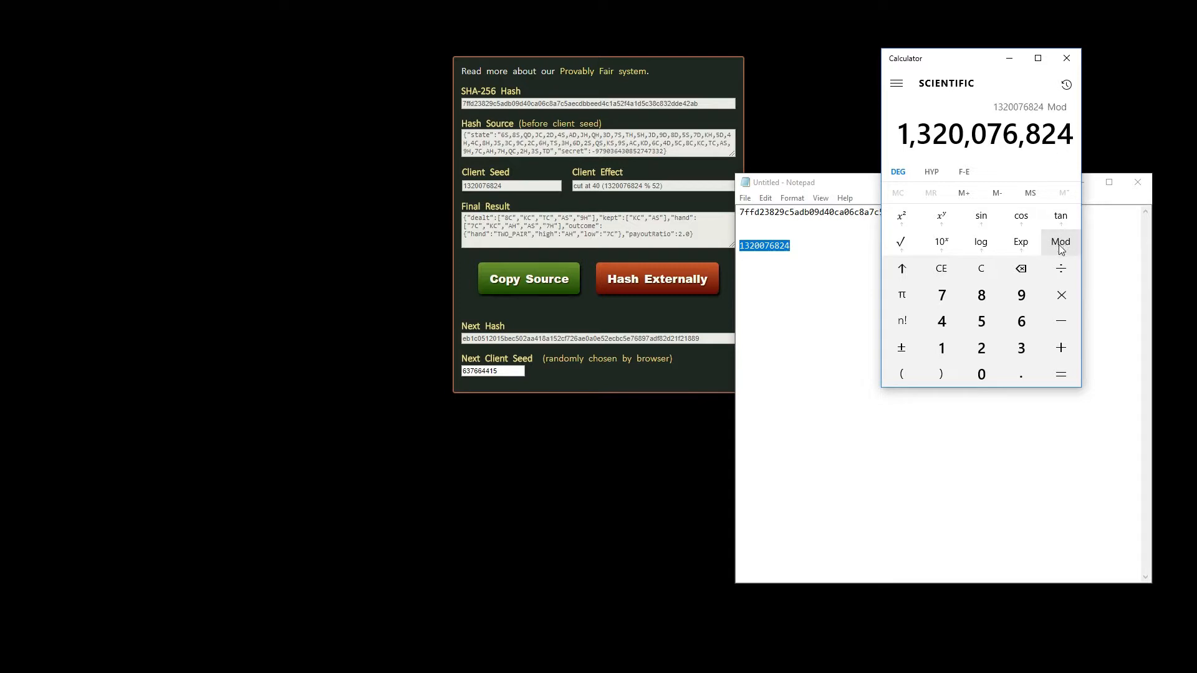
left_click(981, 348)
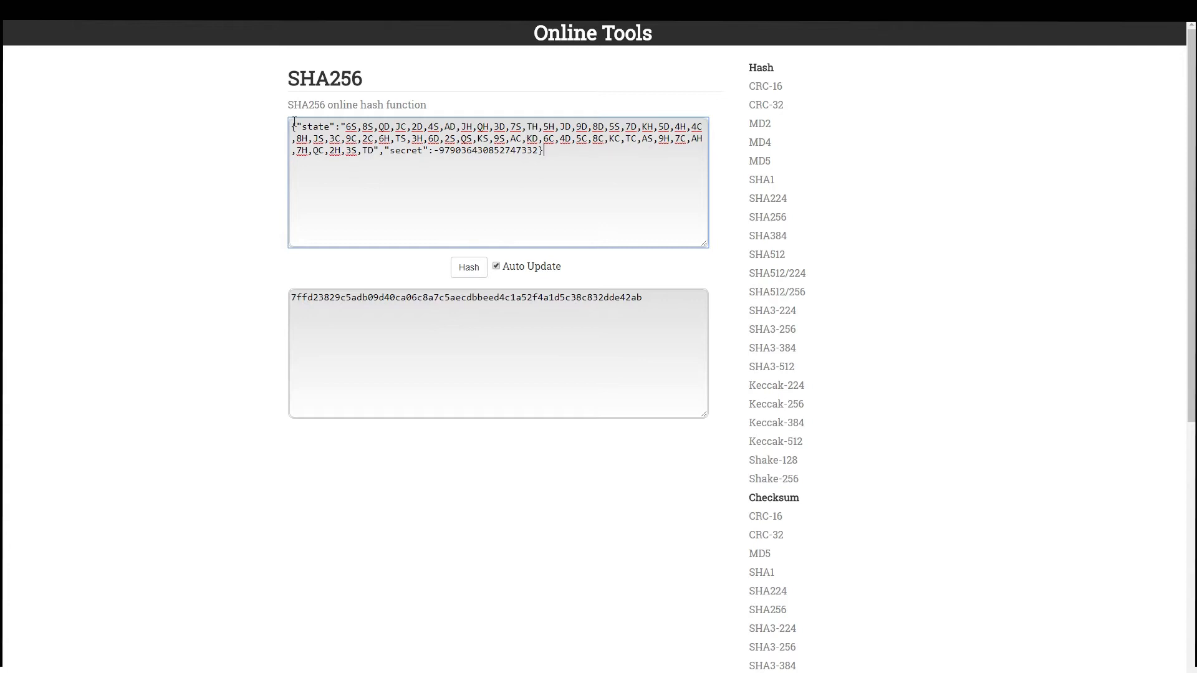
mouse_move(326, 290)
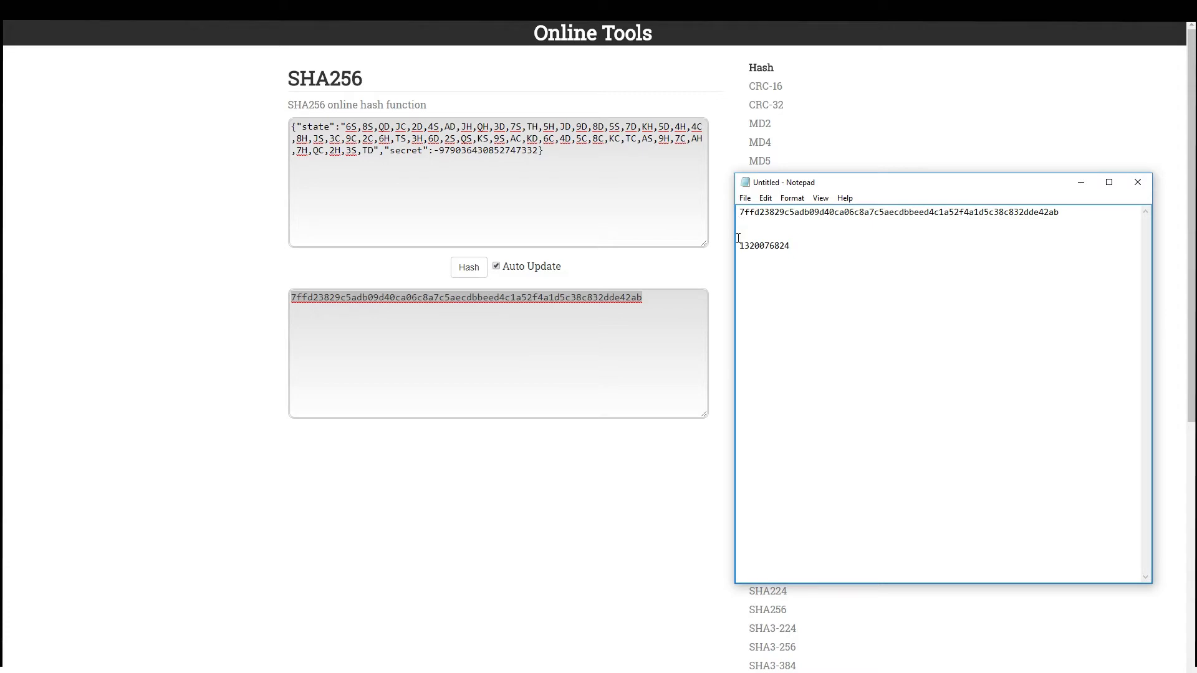
- Paste hash 7ffd23829c5adb09…dde42ab on the Notepad line below the saved hash
type("7ffd23829c5adb09d40ca06c8a7c5aecdbbeed4c1a52f4a1d5c38c832dde42ab")
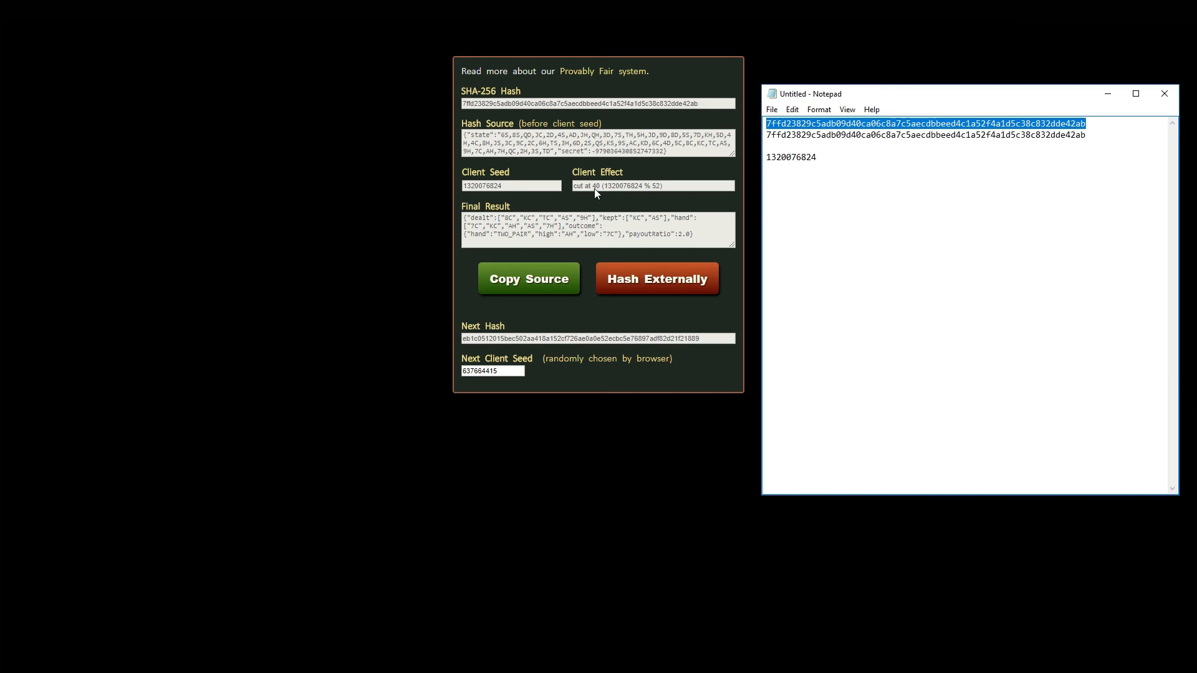
mouse_move(494, 150)
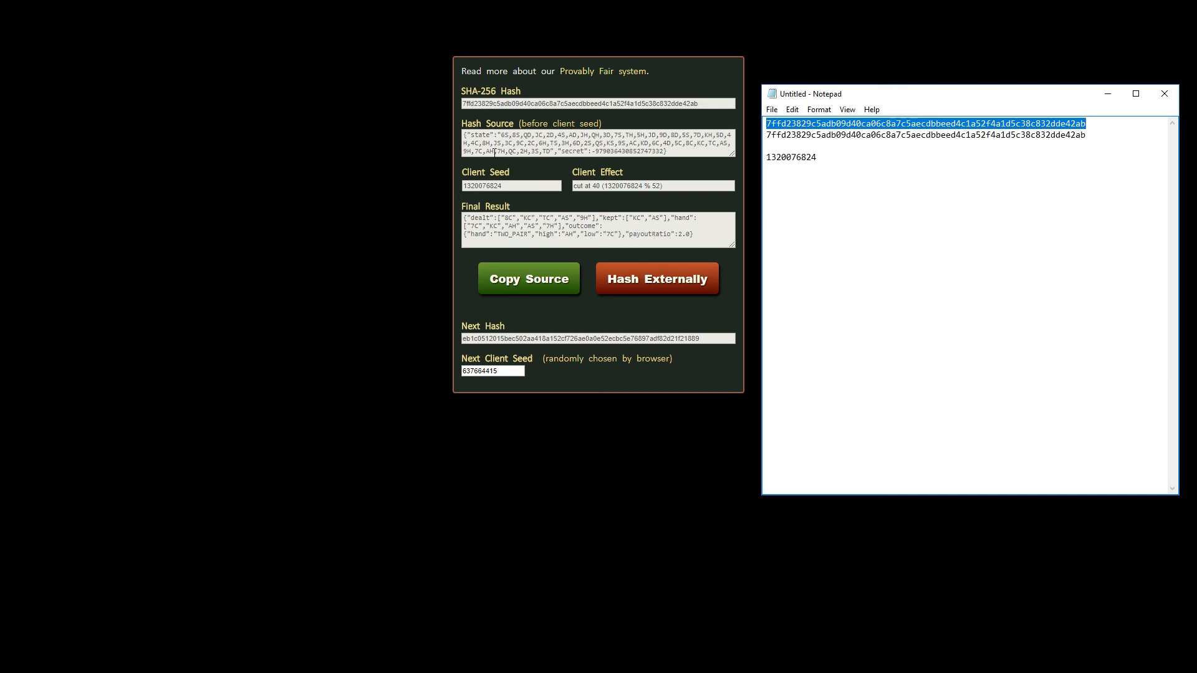